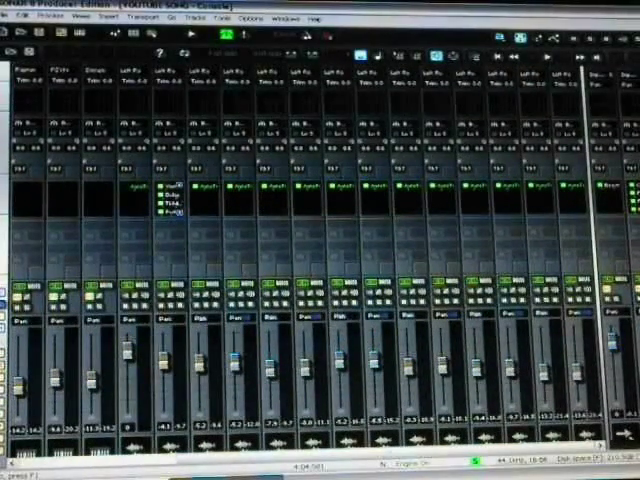
Begin an audio export of the full mix and browse to the documents folder as destination.
click(18, 16)
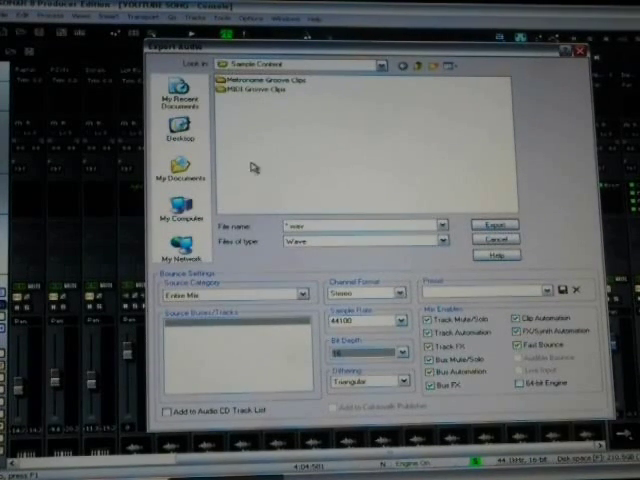
mouse_move(178, 170)
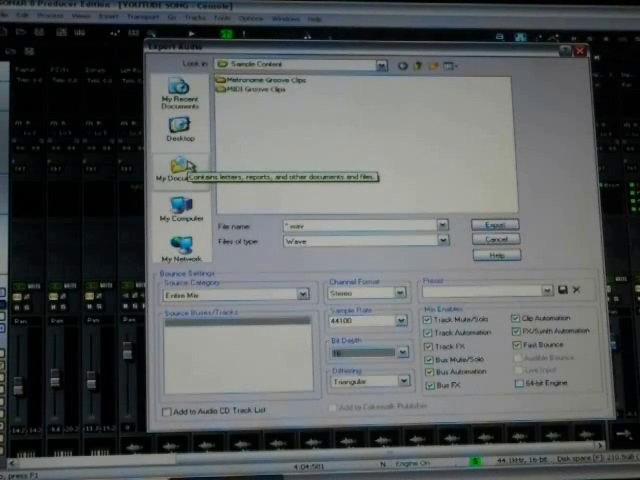
click(180, 176)
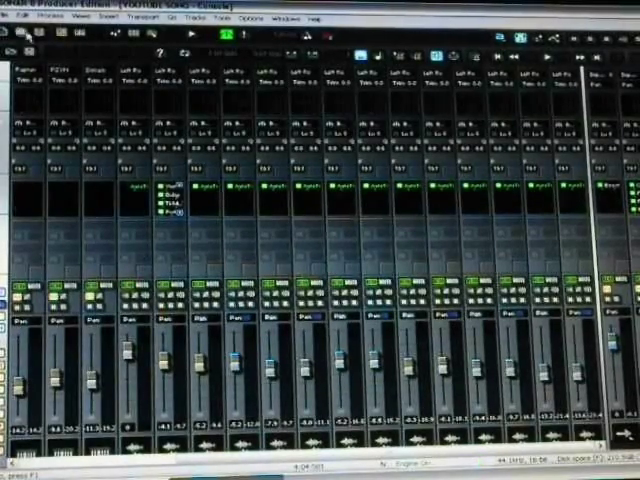
Export the mix to My Music as 'Youtube Swirl', overwriting the earlier file.
click(18, 16)
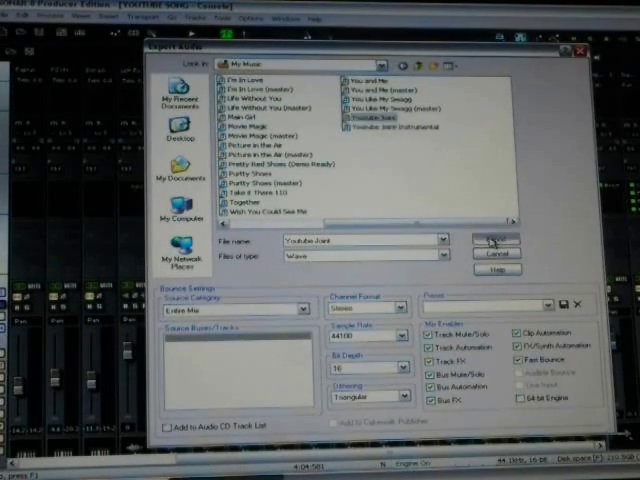
click(492, 240)
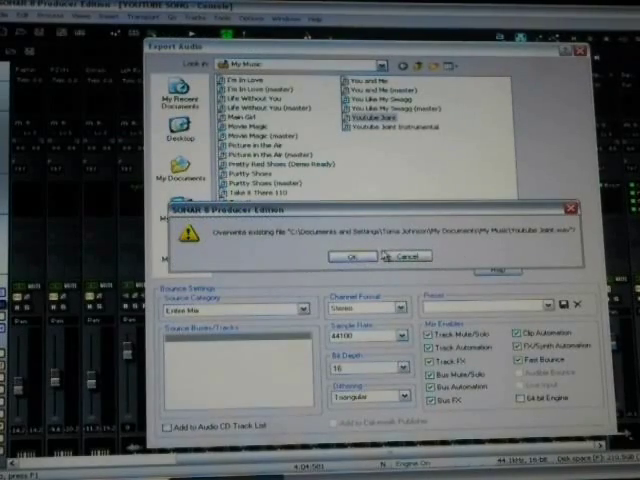
click(352, 256)
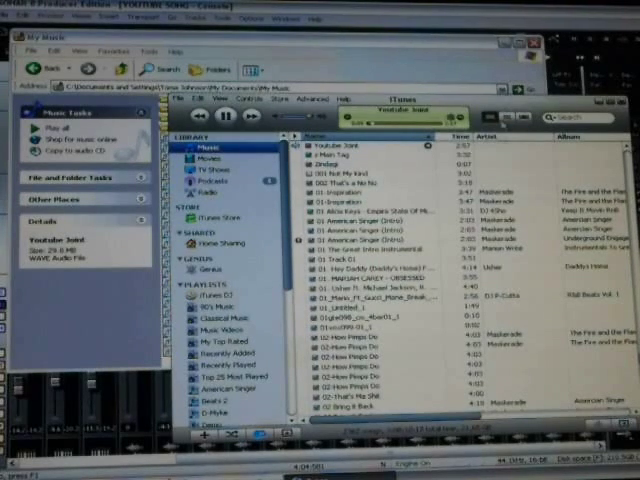
mouse_move(344, 250)
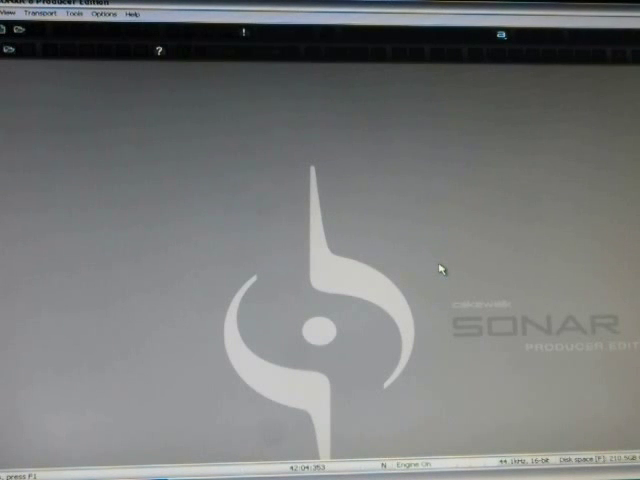
mouse_move(36, 162)
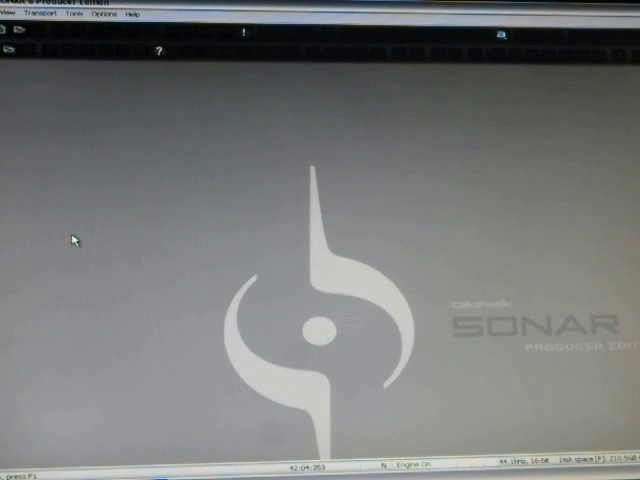
mouse_move(60, 130)
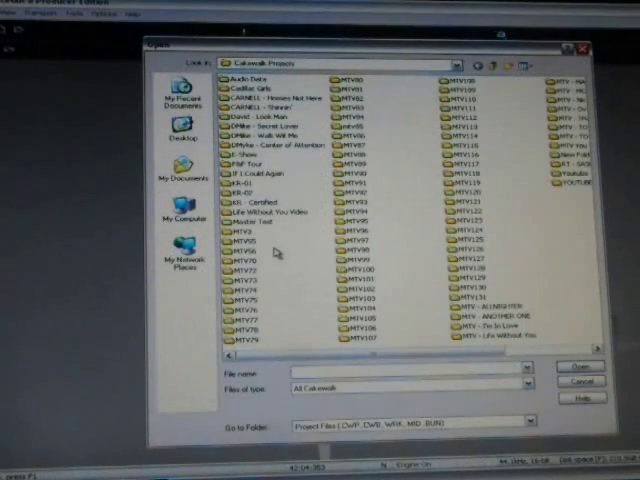
mouse_move(556, 192)
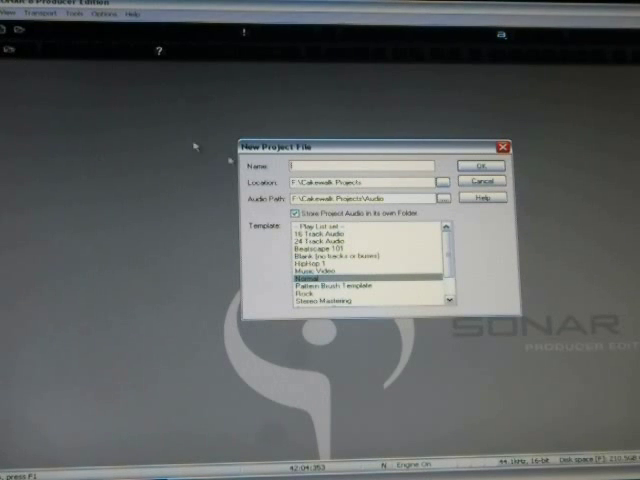
Create a new blank project named 'YOUTUBE MASTER' from a template.
text(UTUBE MASTER)
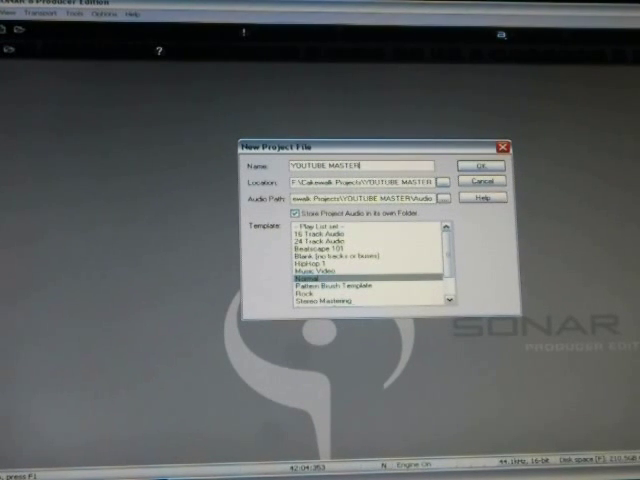
click(480, 164)
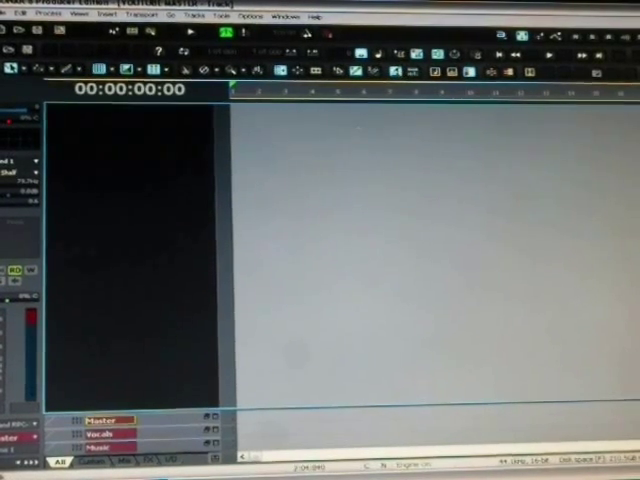
From the Start menu, show My Music in Explorer and select the 'Youtube Swirl' WAV file.
click(20, 464)
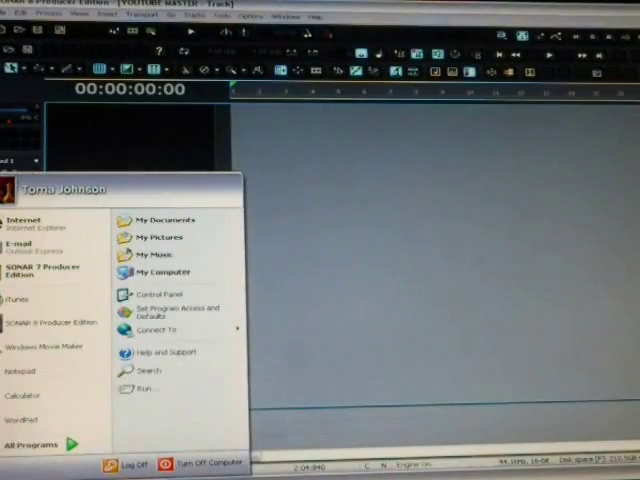
click(160, 256)
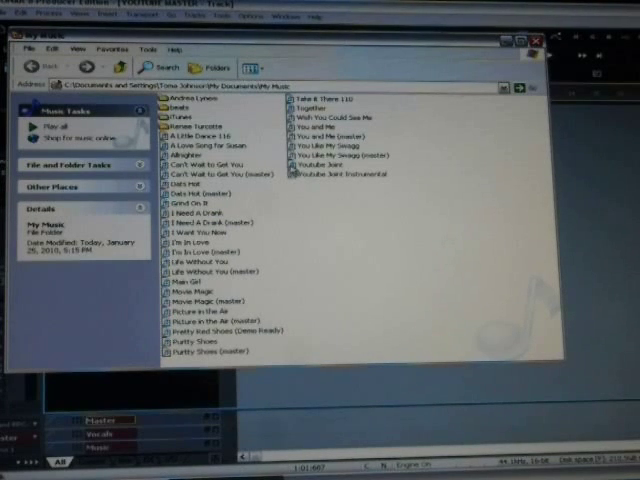
click(324, 164)
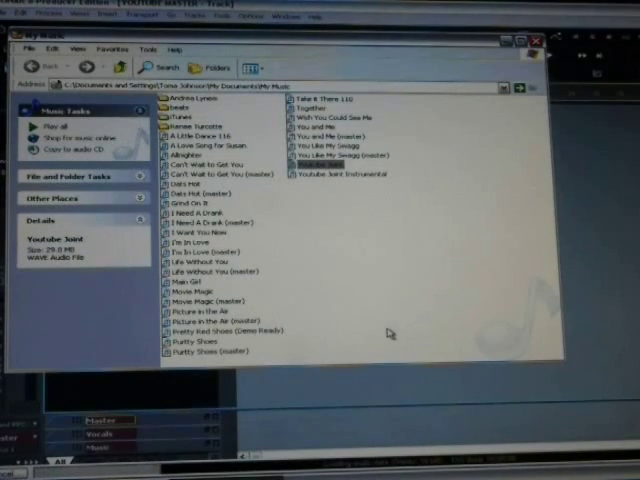